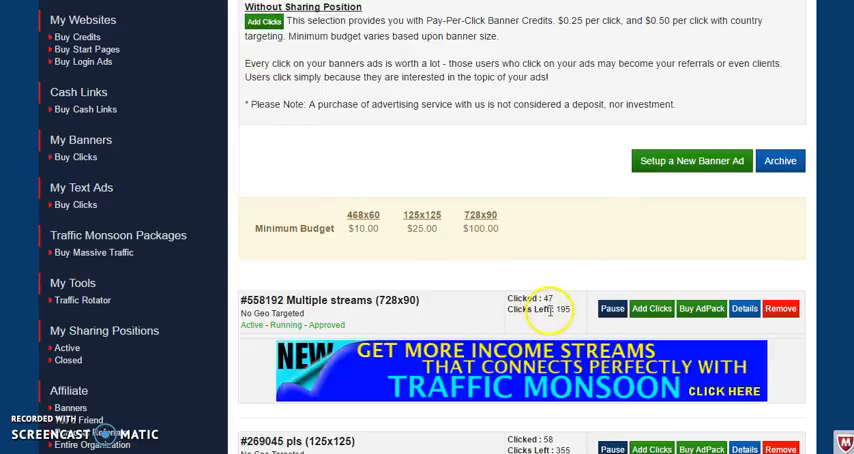
{"action": "mouse_move", "coordinate": [550, 232]}
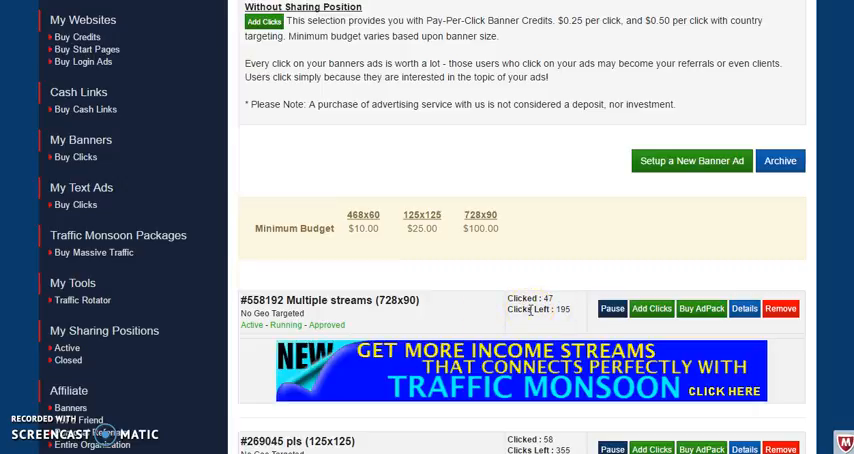
{"action": "mouse_move", "coordinate": [452, 340]}
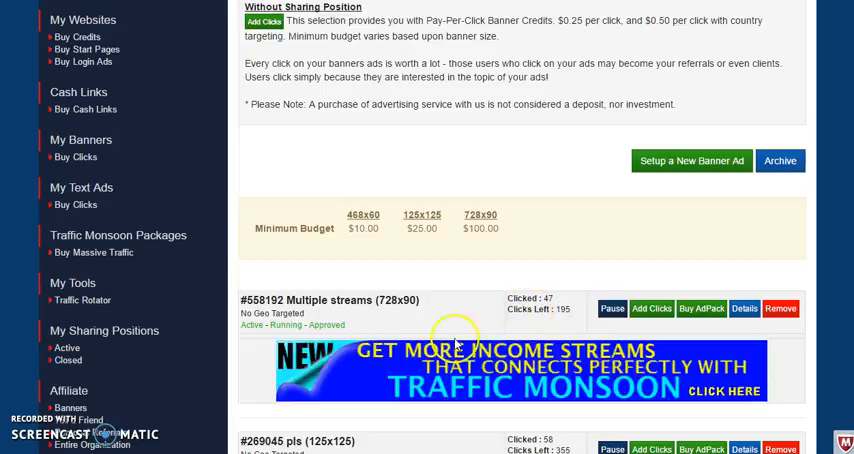
{"action": "mouse_move", "coordinate": [510, 364]}
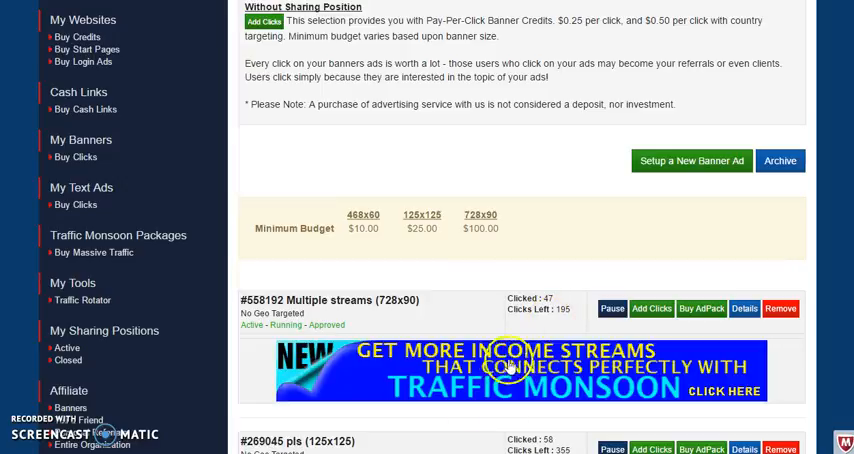
{"action": "mouse_move", "coordinate": [564, 248]}
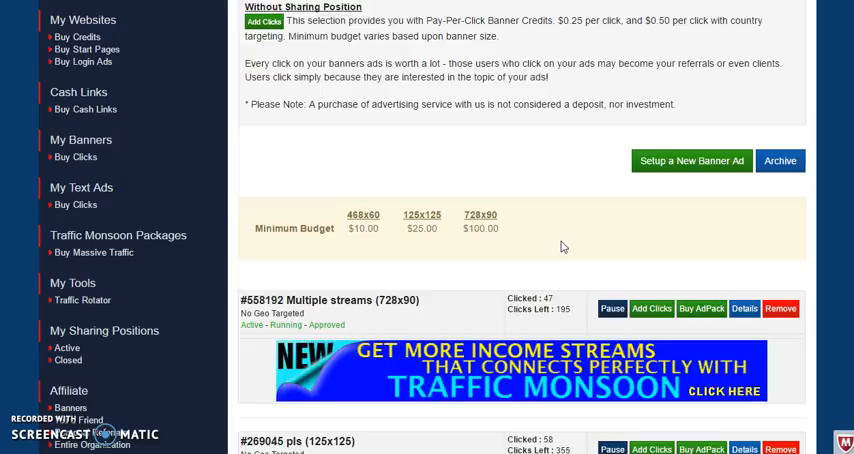
{"action": "mouse_move", "coordinate": [614, 224]}
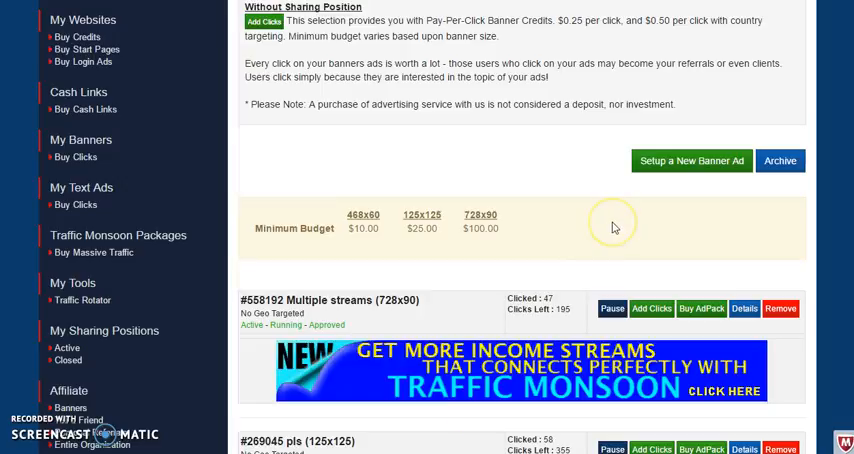
{"action": "mouse_move", "coordinate": [614, 228]}
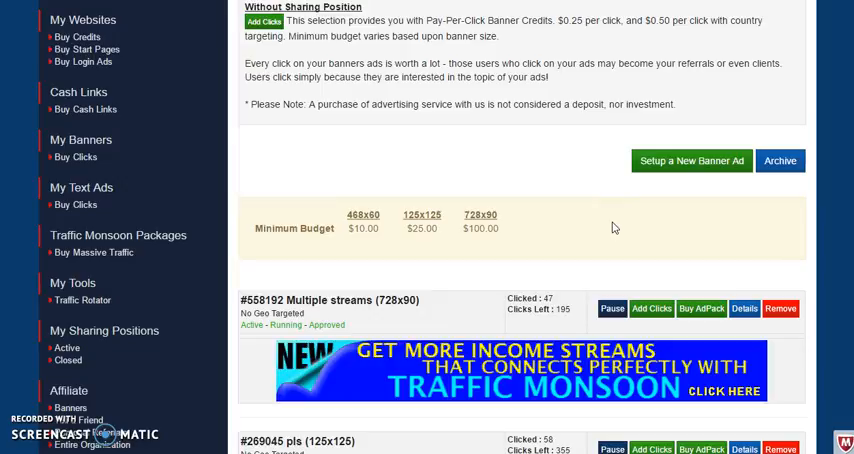
{"action": "mouse_move", "coordinate": [532, 352]}
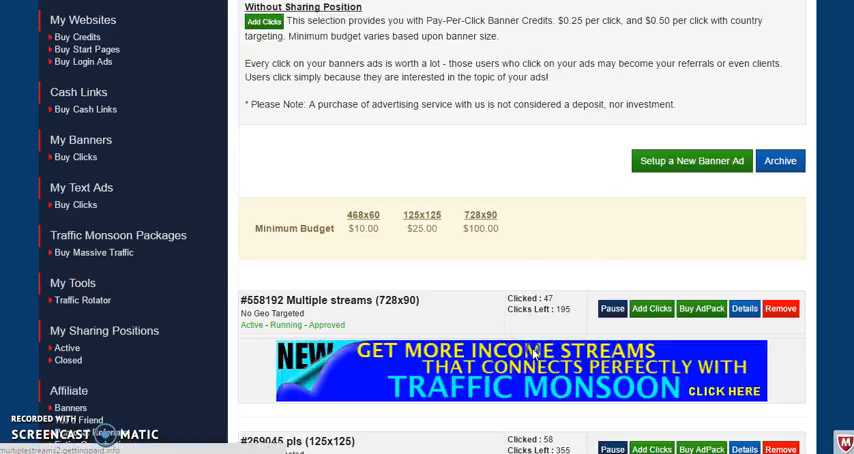